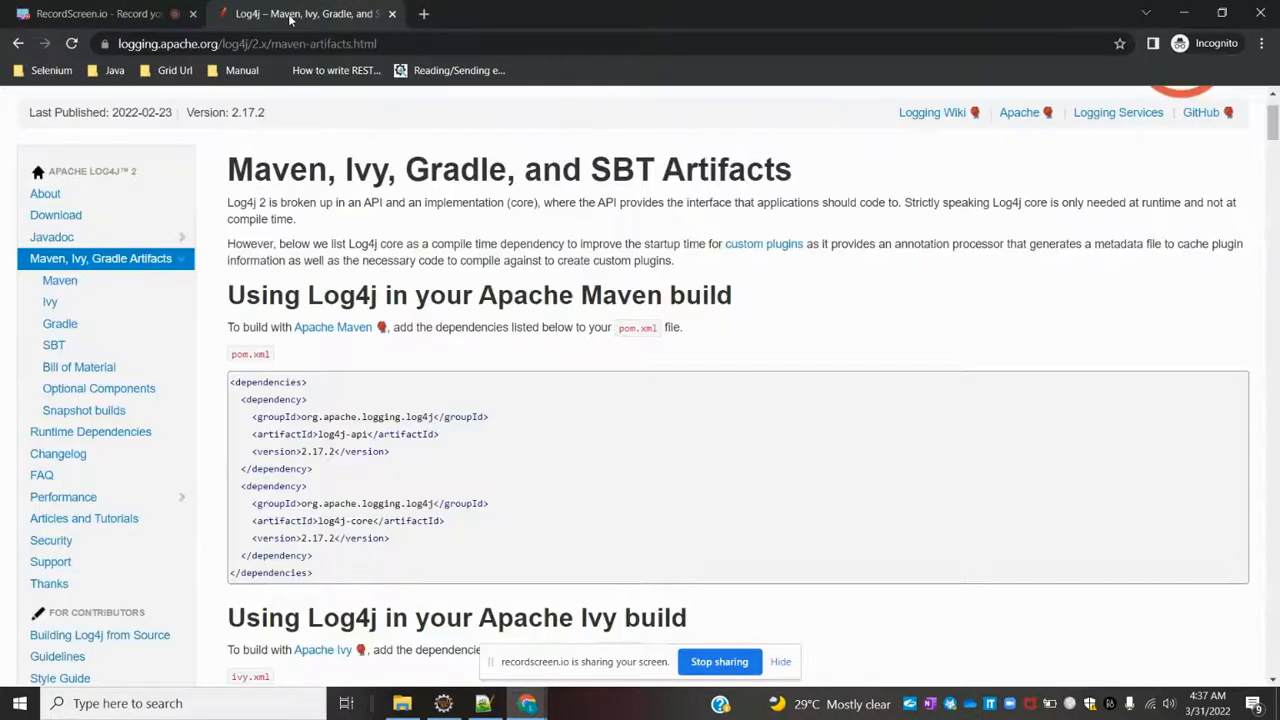
# Step: Return from the browser to Eclipse and show pom.xml's log4j-api and log4j-core 2.17.2 dependencies
pyautogui.click(444, 704)
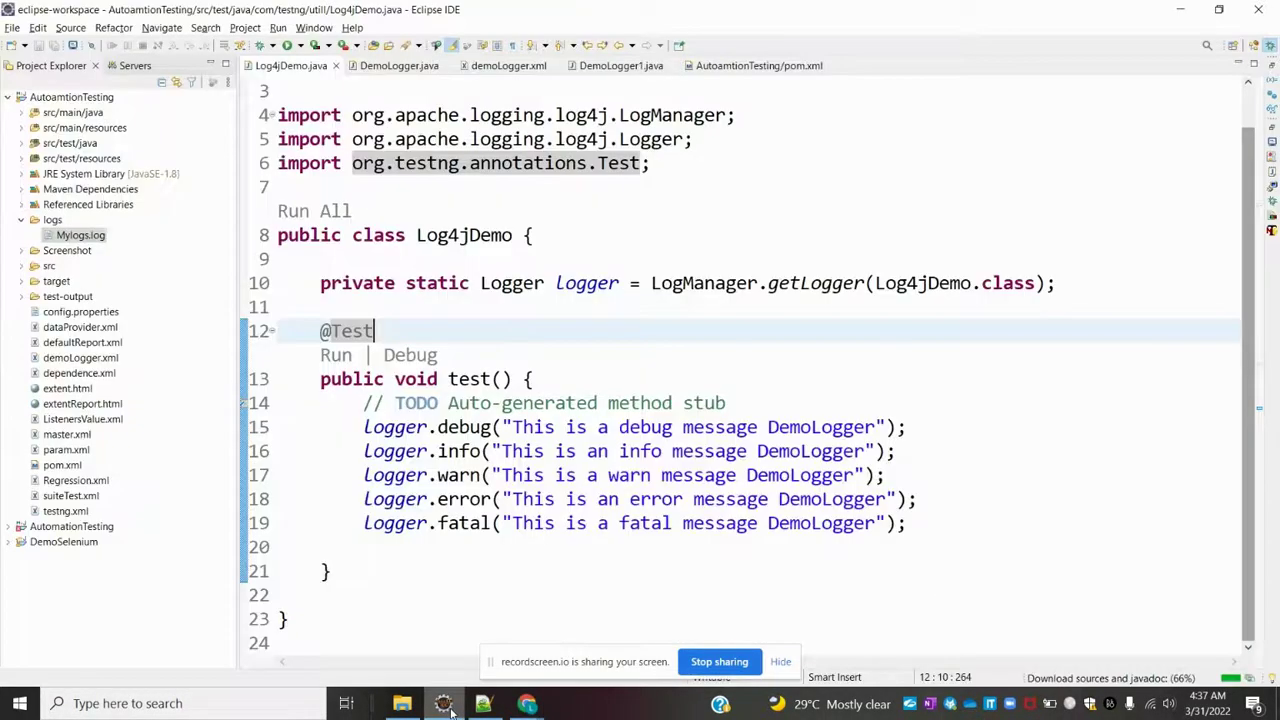
pyautogui.click(500, 404)
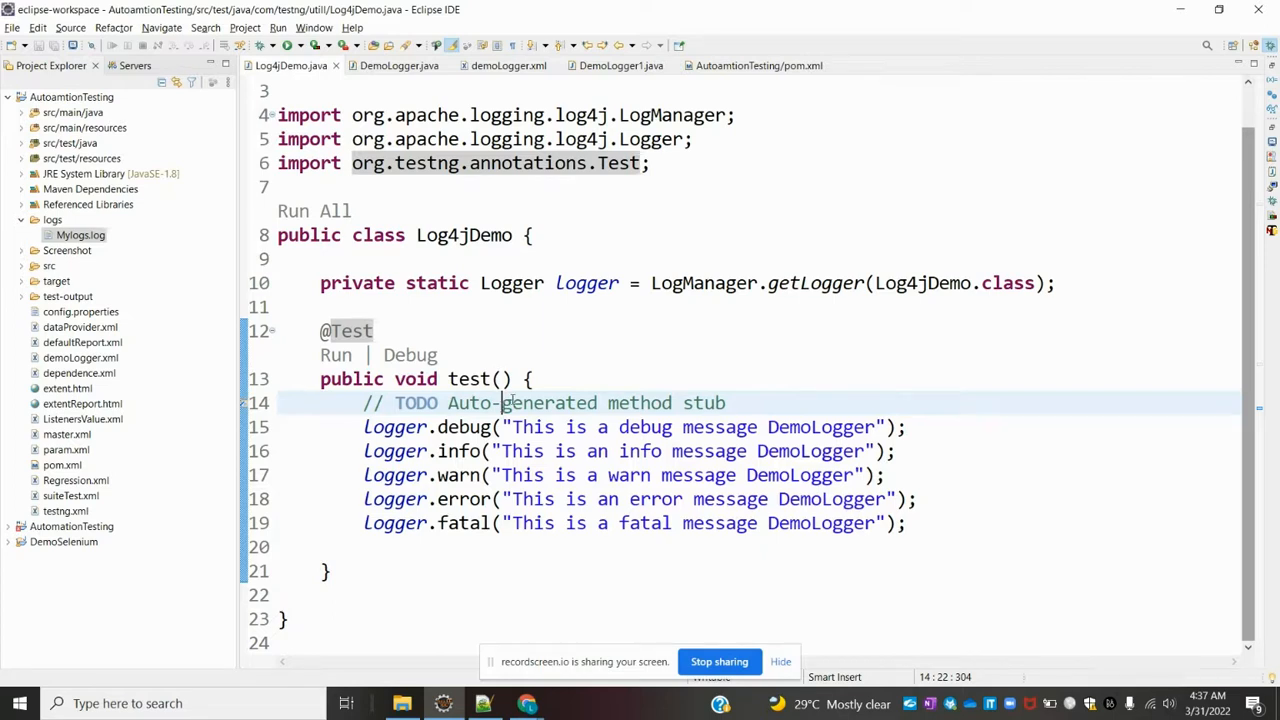
pyautogui.moveTo(744, 60)
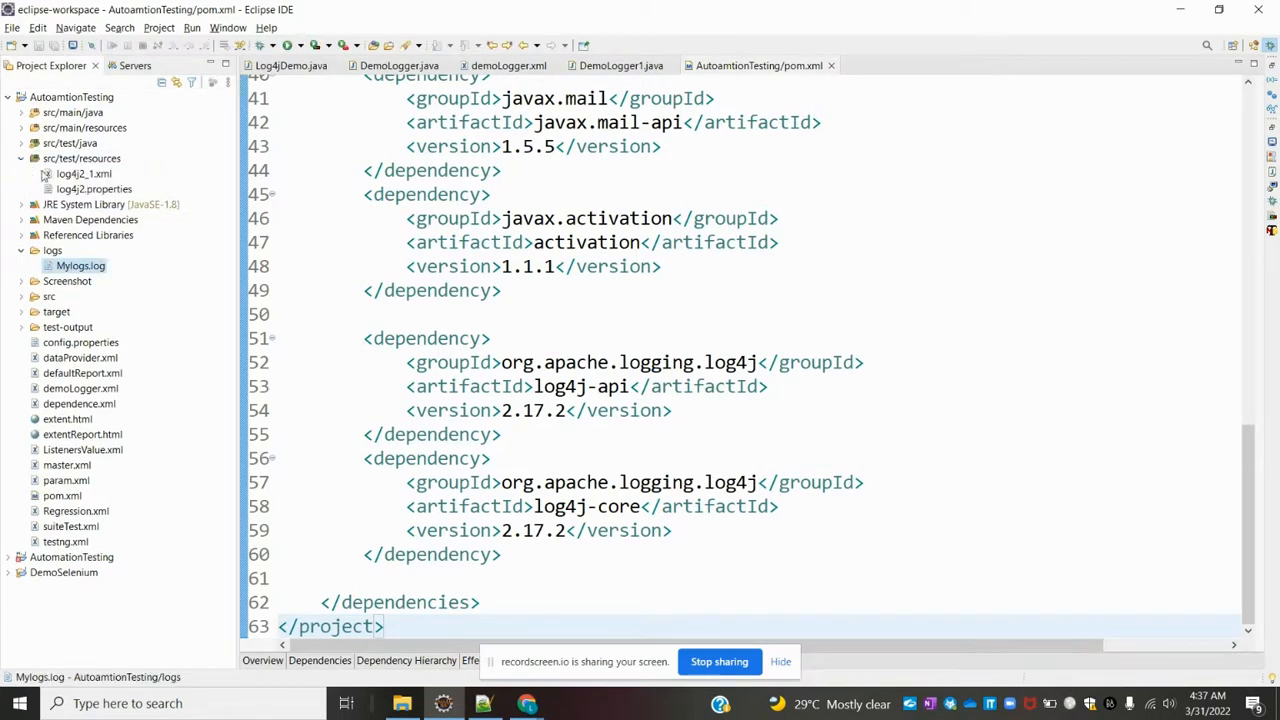
pyautogui.doubleClick(94, 188)
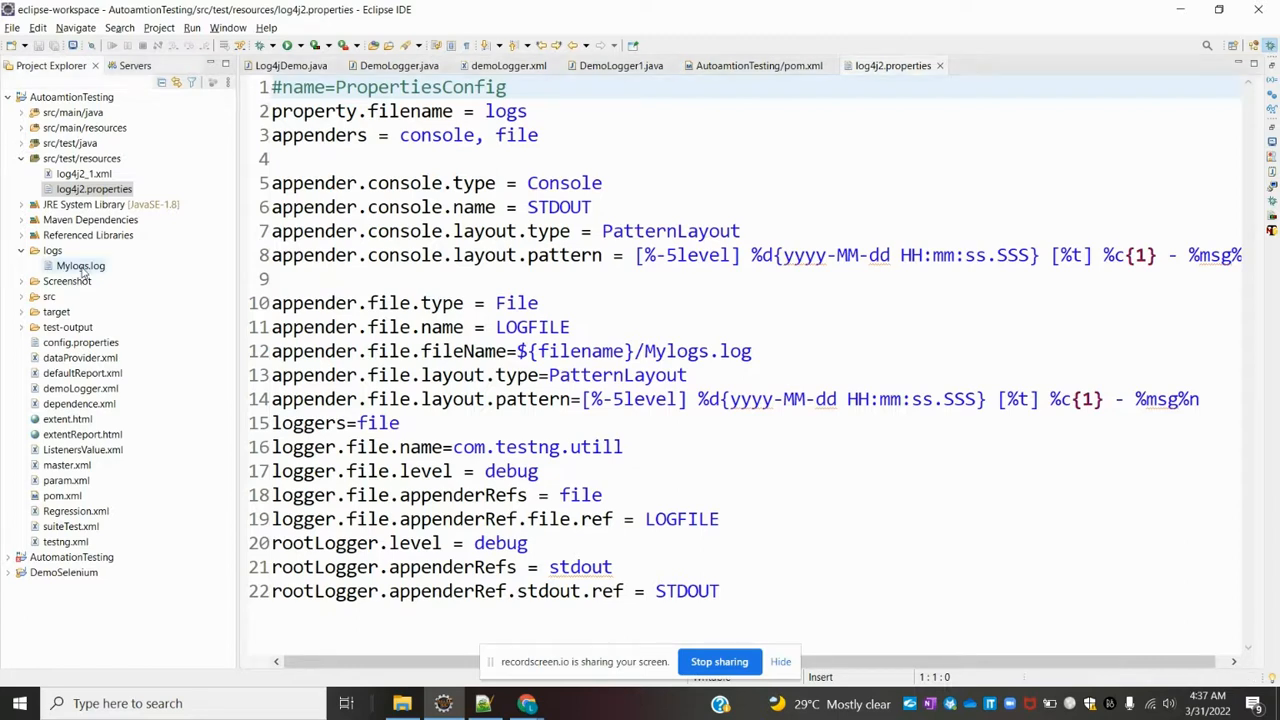
pyautogui.doubleClick(80, 264)
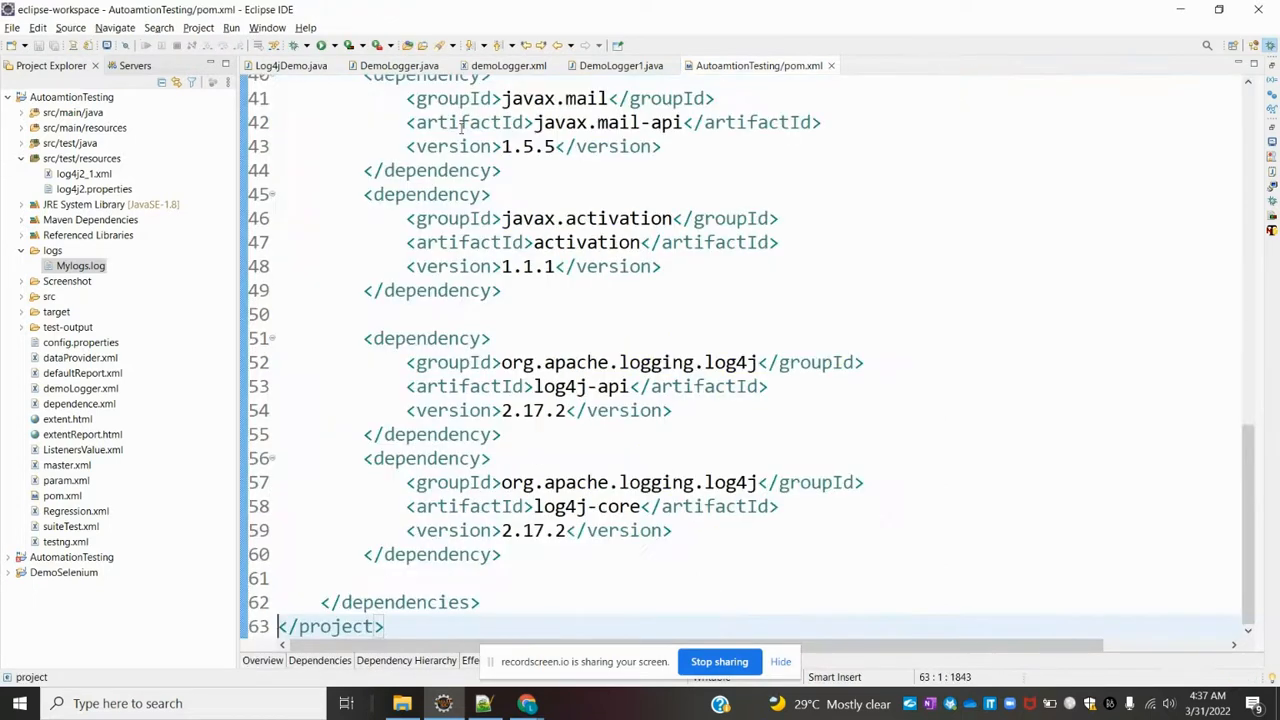
pyautogui.click(94, 188)
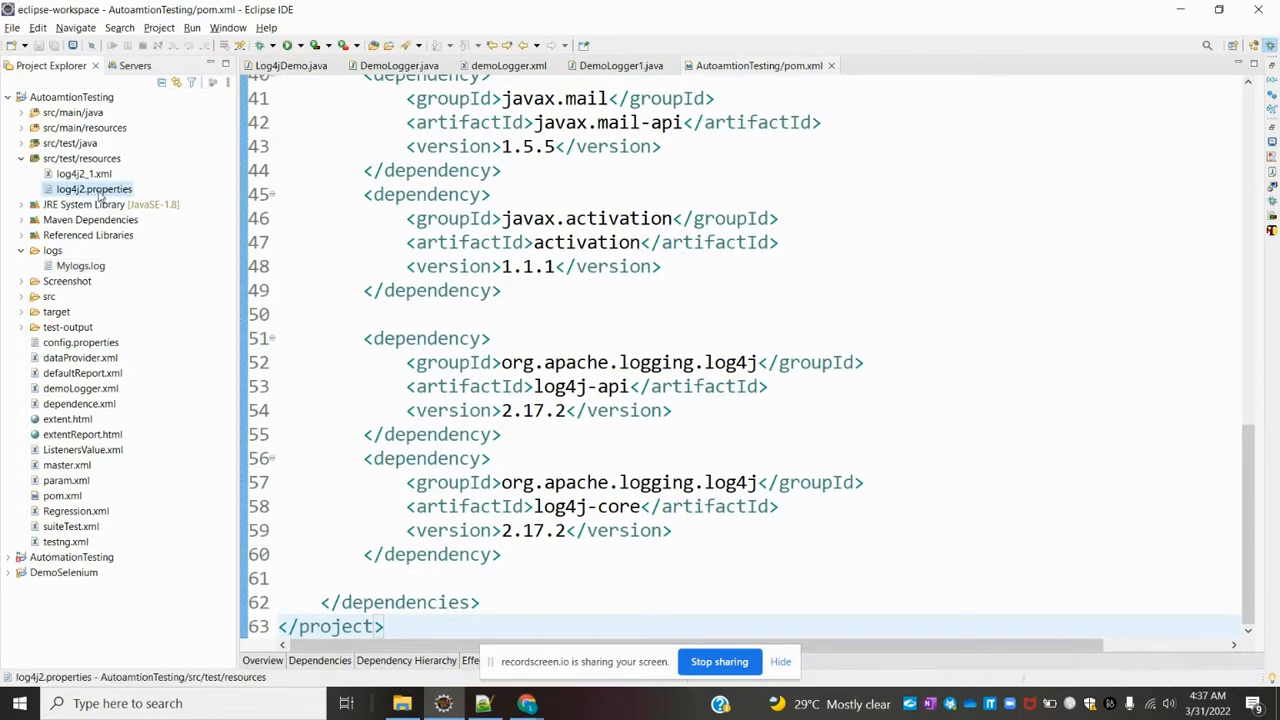
# Step: Rename log4j2.properties to log4j2_1.properties and log4j2_1.xml to log4j2.xml in src/test/resources
pyautogui.rightClick(92, 188)
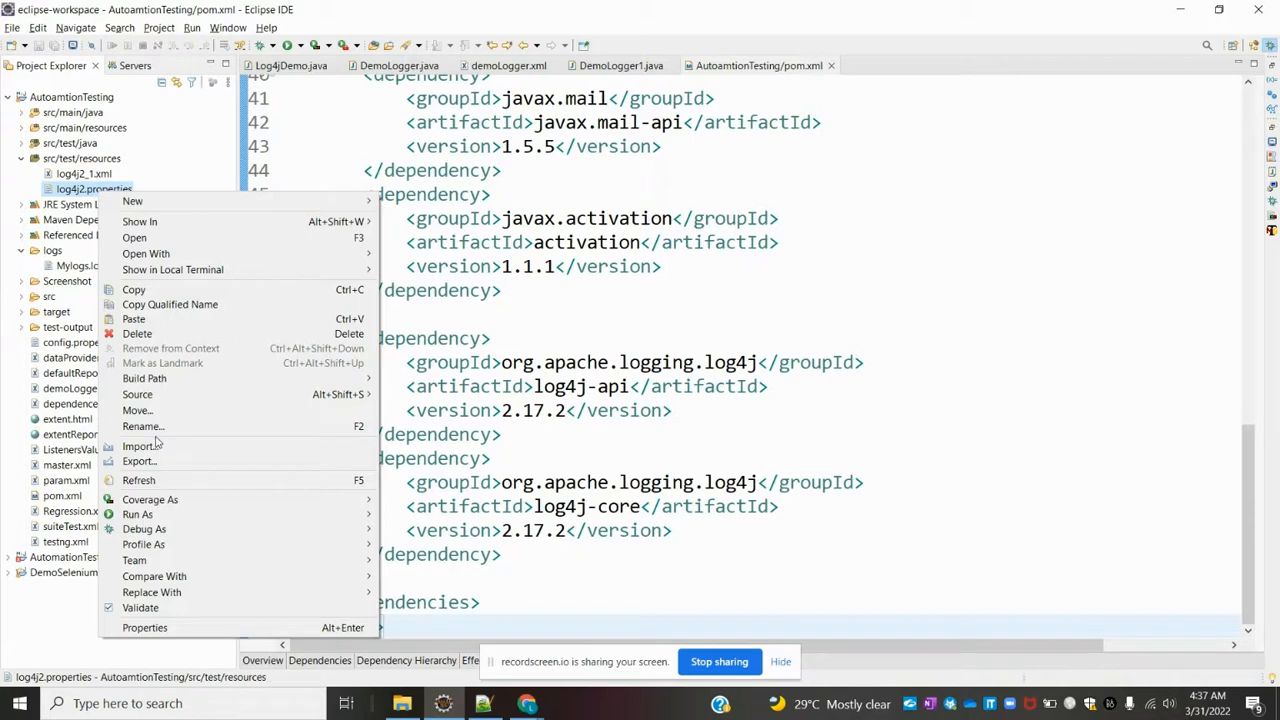
pyautogui.click(142, 426)
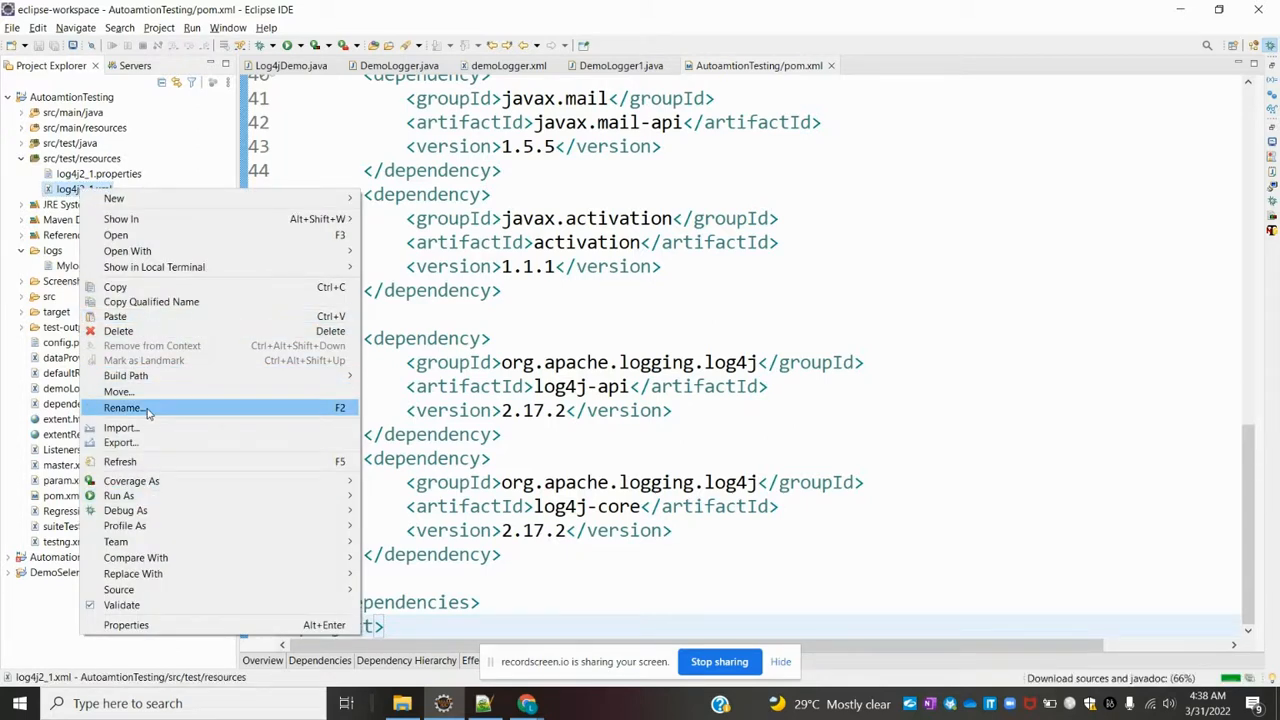
pyautogui.click(122, 408)
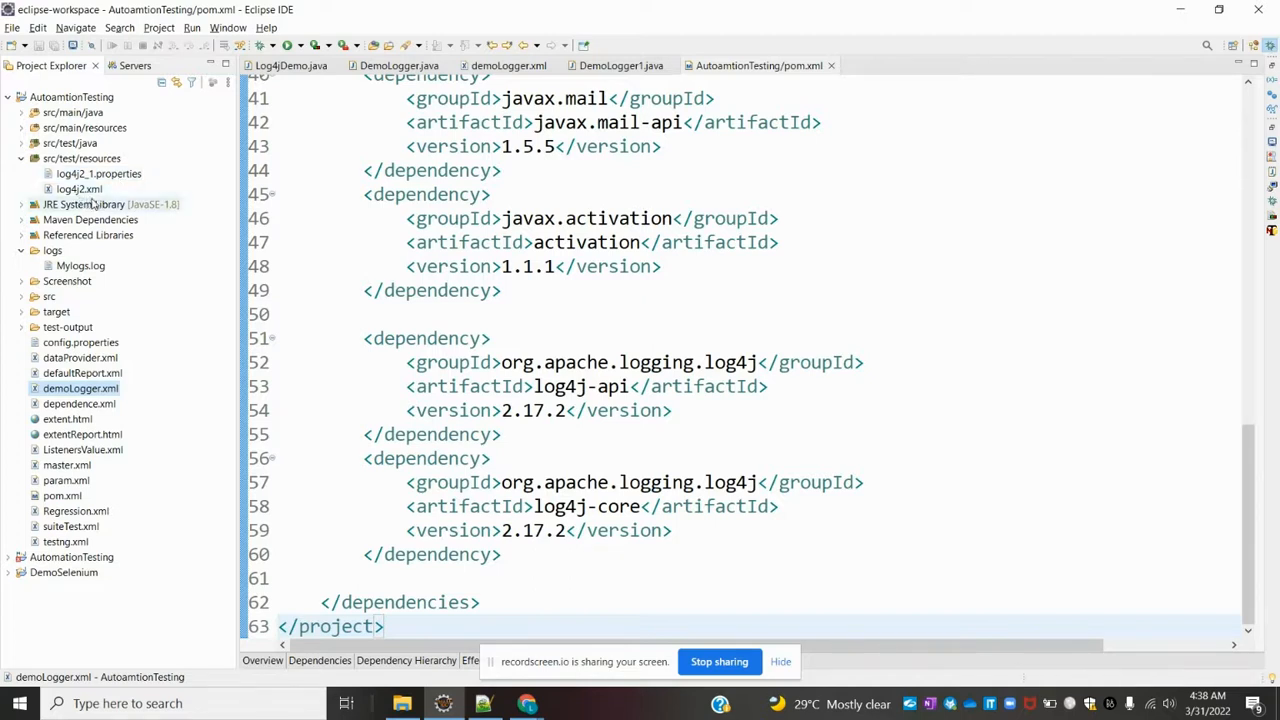
# Step: Return to the Log4jDemo.java test class in the editor
pyautogui.click(98, 172)
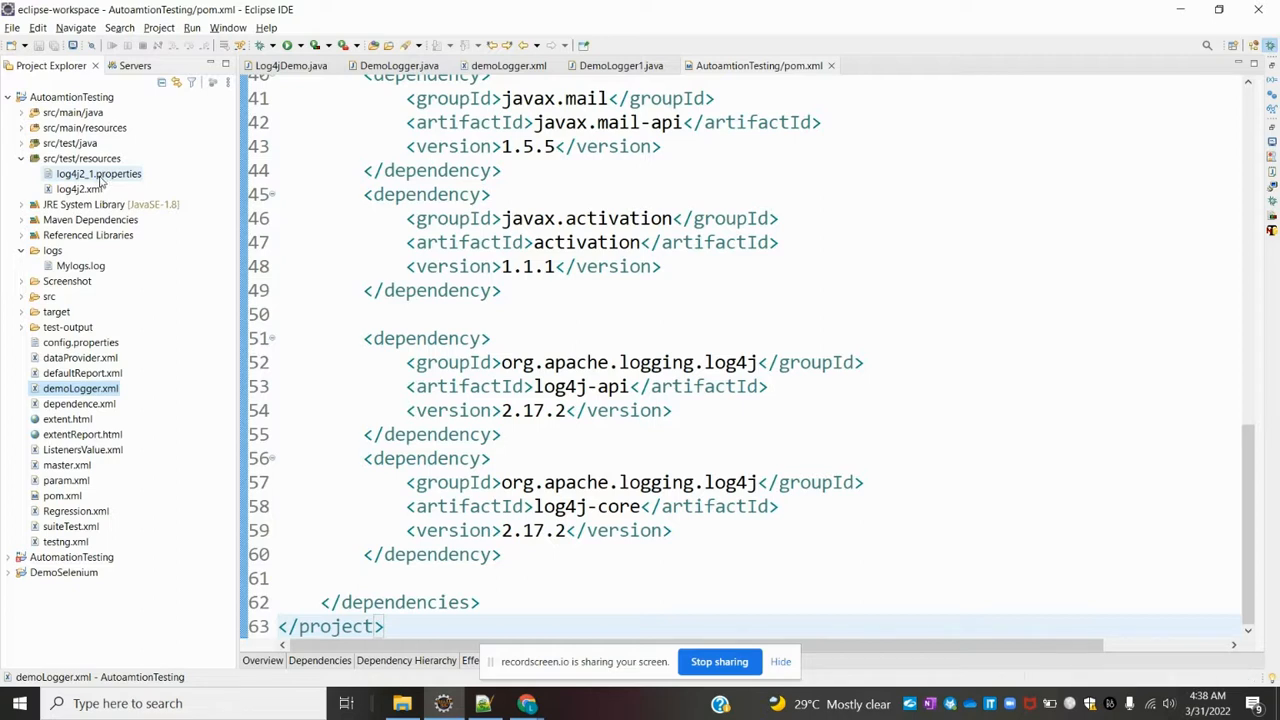
pyautogui.moveTo(332, 180)
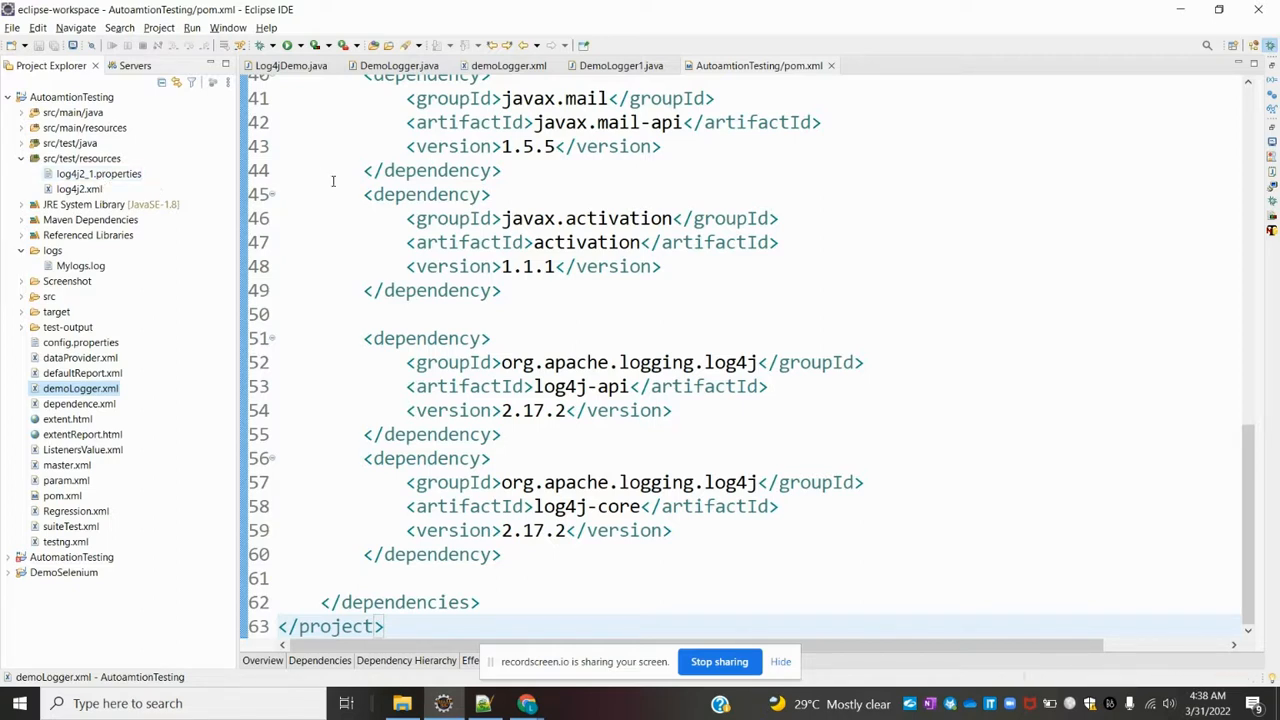
pyautogui.click(290, 64)
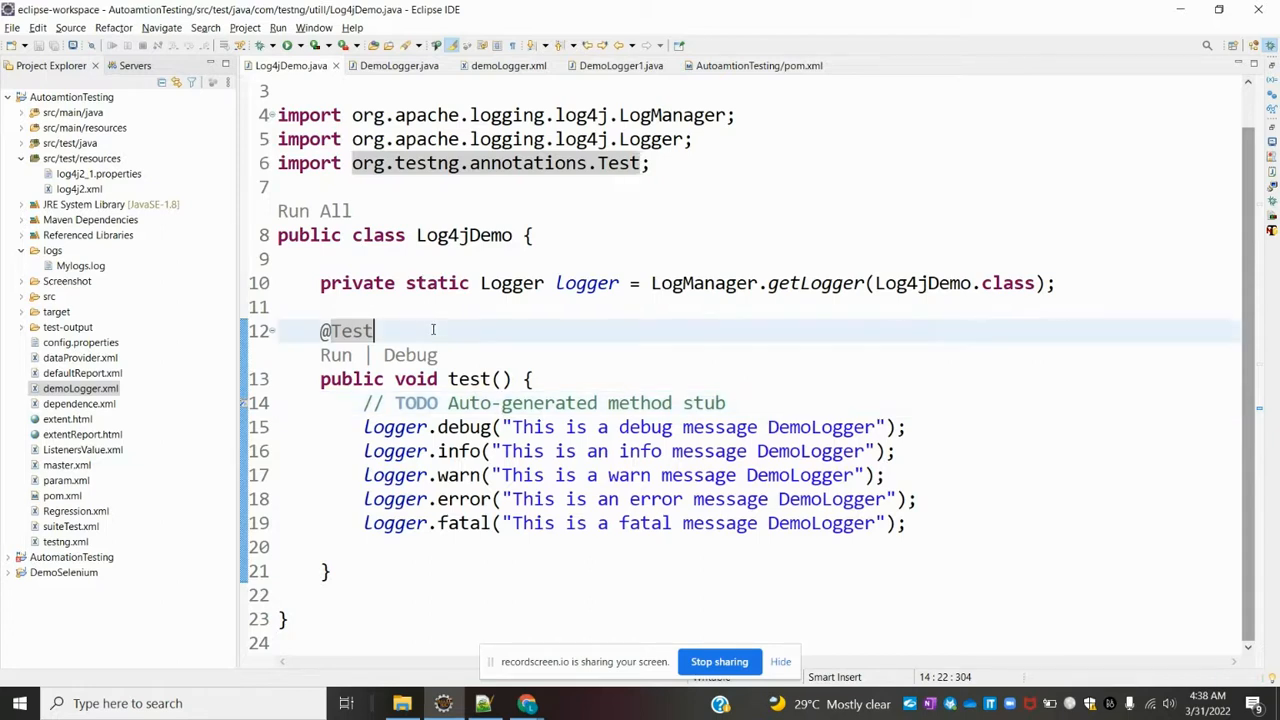
# Step: Show log4j2.xml with its basePath property, RollingFile appender and root logger
pyautogui.click(374, 332)
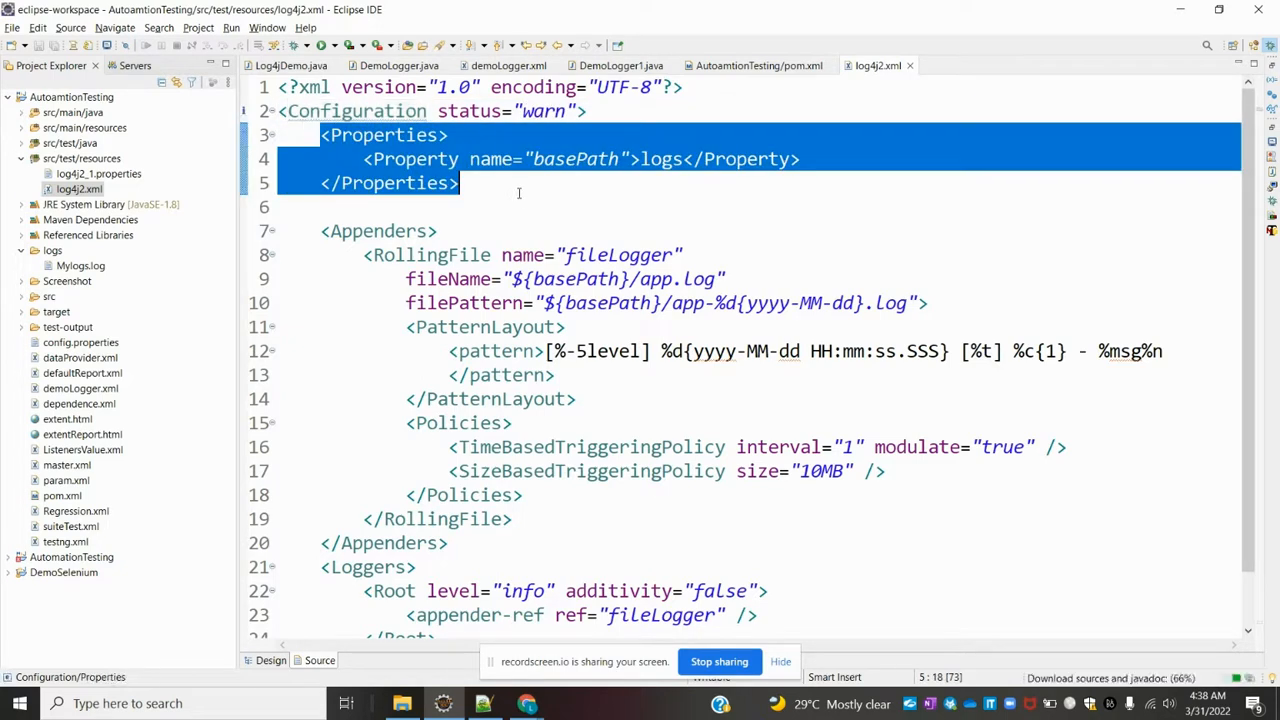
pyautogui.doubleClick(660, 160)
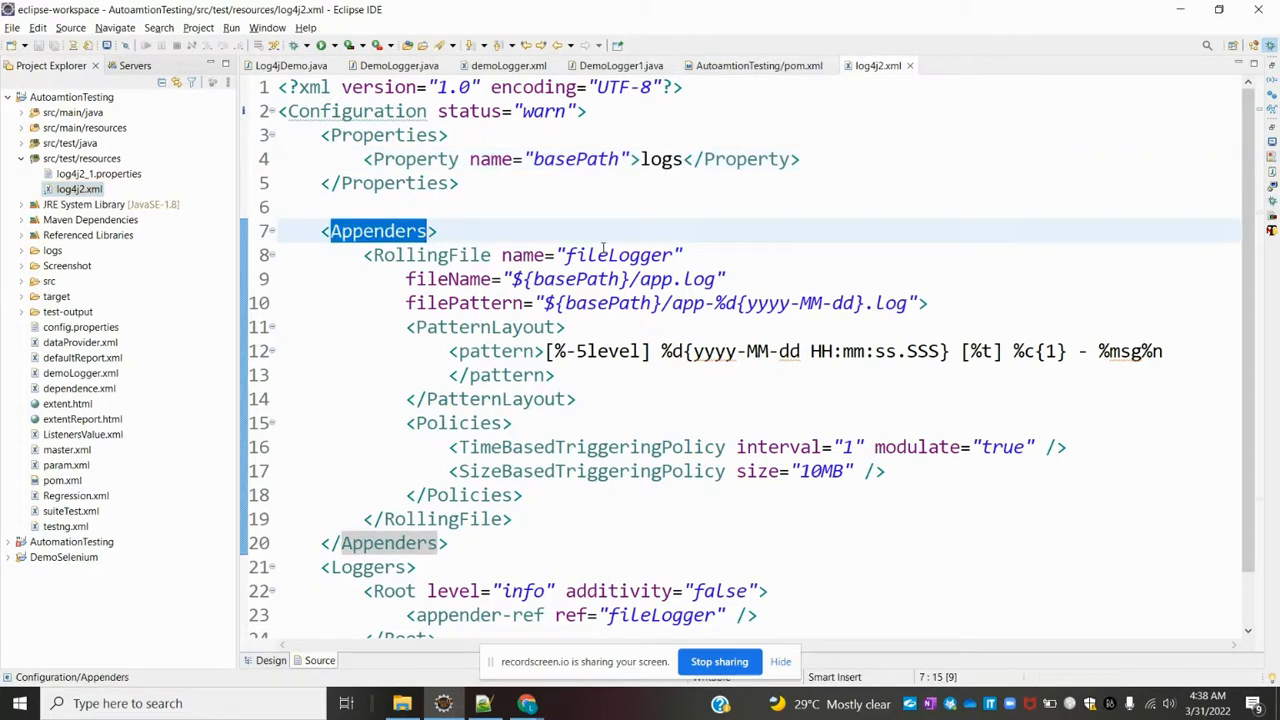
pyautogui.doubleClick(618, 254)
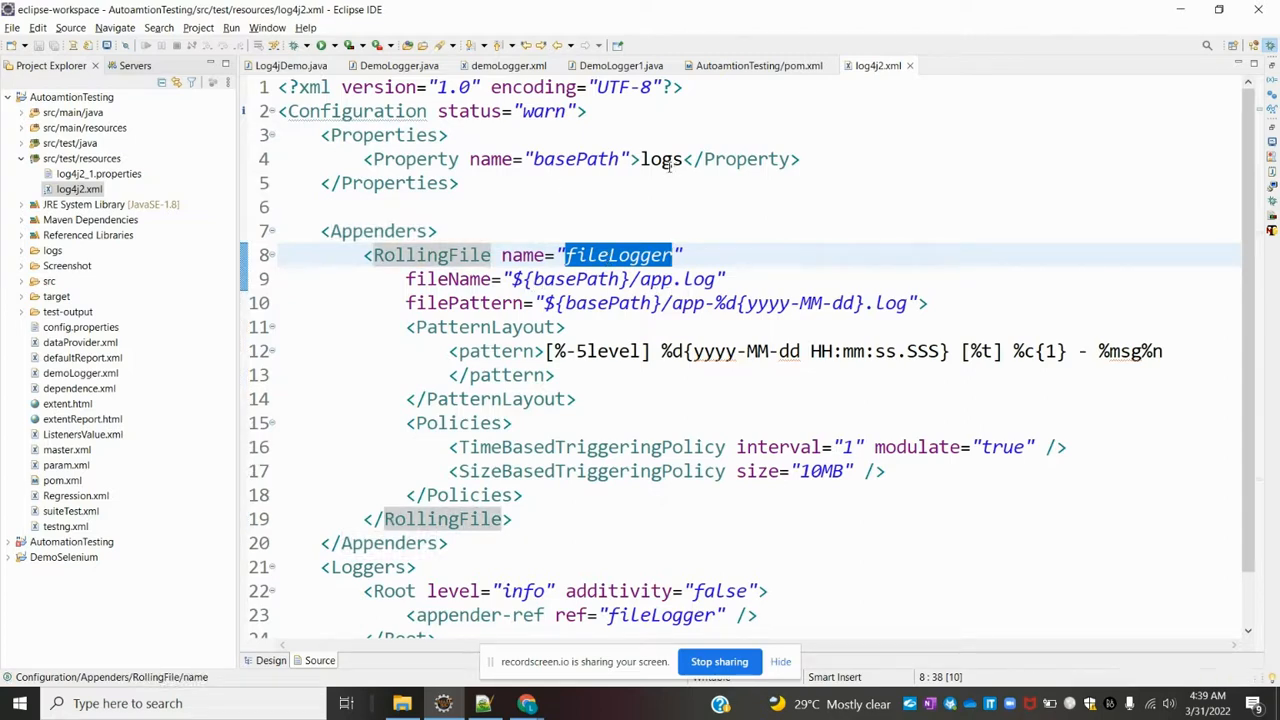
pyautogui.doubleClick(660, 160)
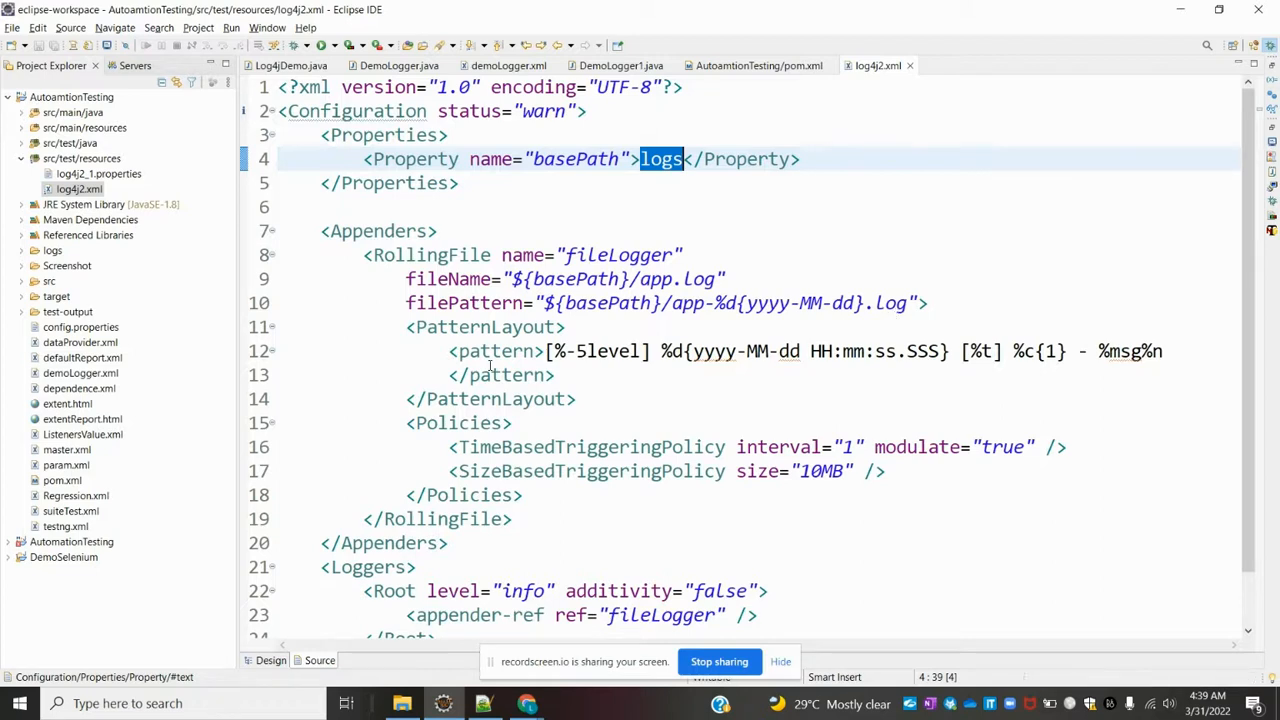
pyautogui.moveTo(648, 366)
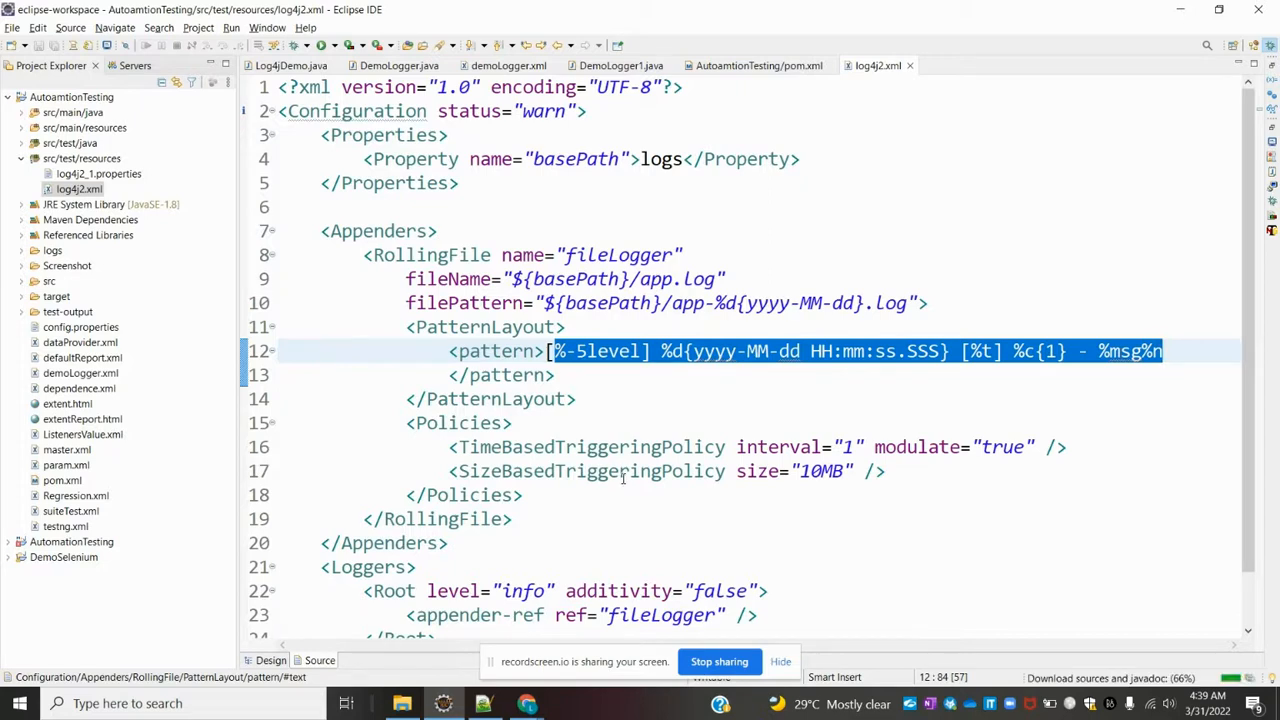
pyautogui.doubleClick(822, 472)
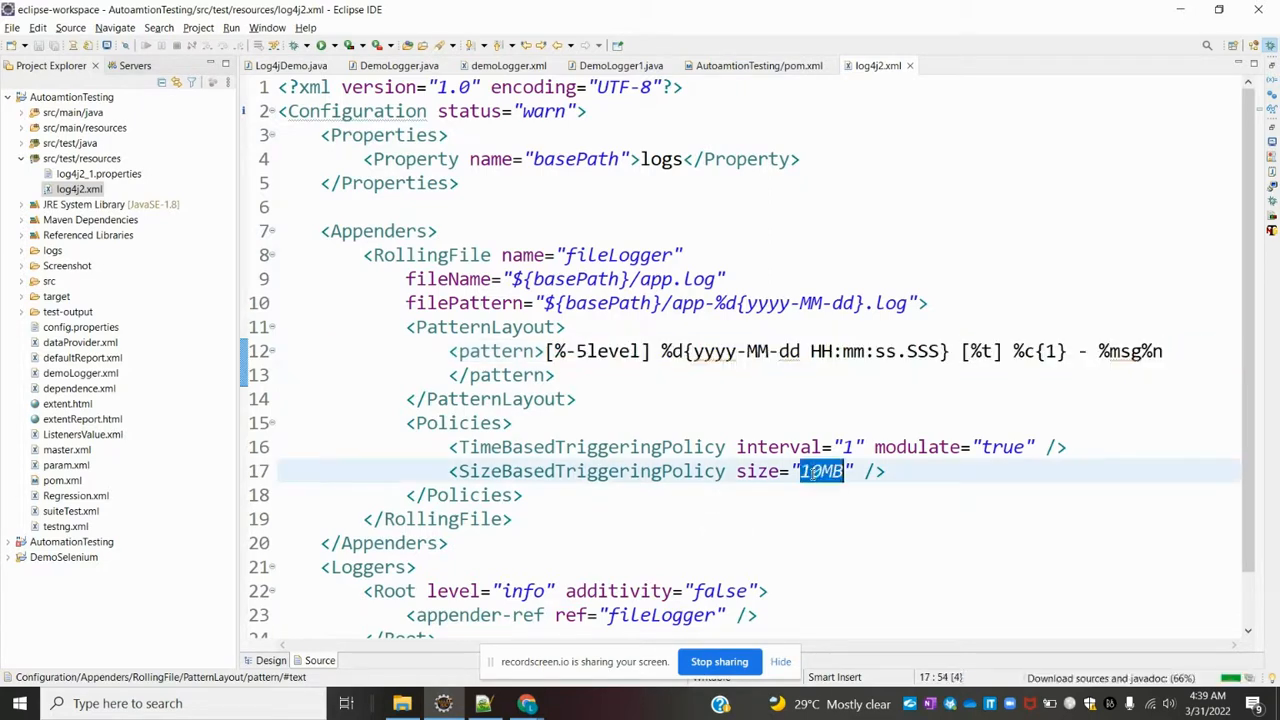
pyautogui.moveTo(820, 472)
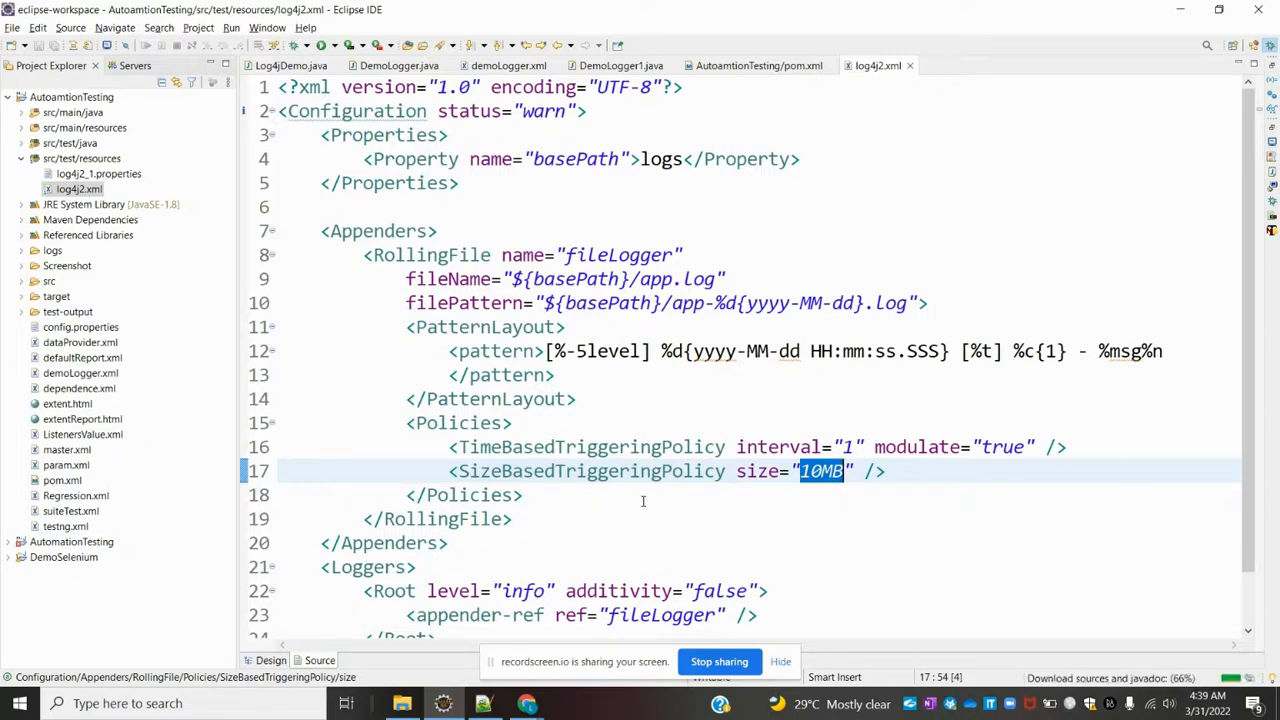
pyautogui.click(512, 518)
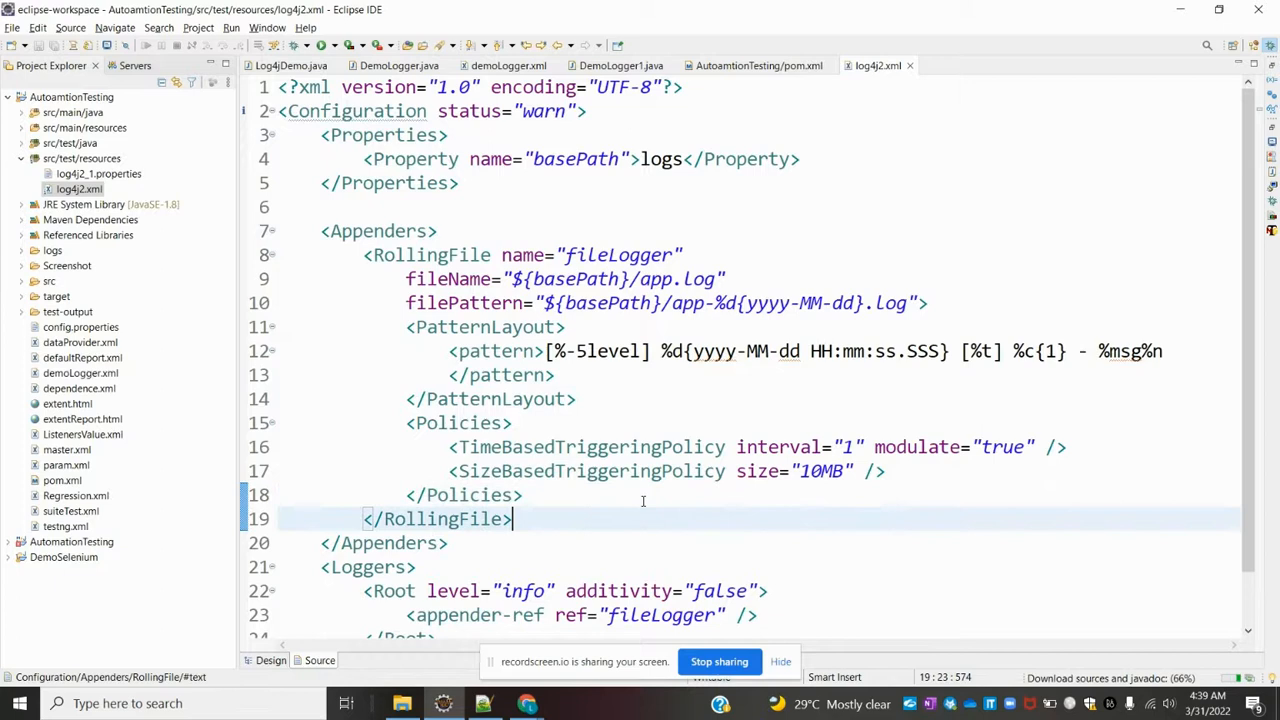
pyautogui.scroll(-3)
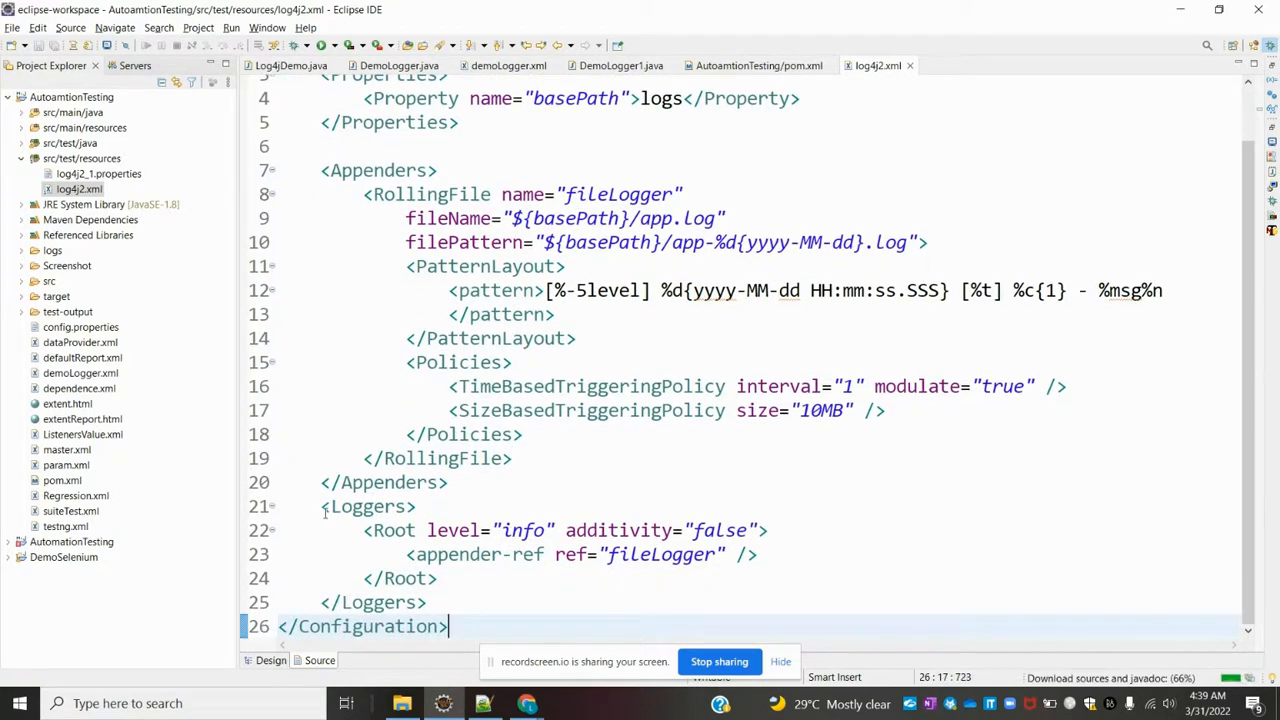
pyautogui.doubleClick(520, 530)
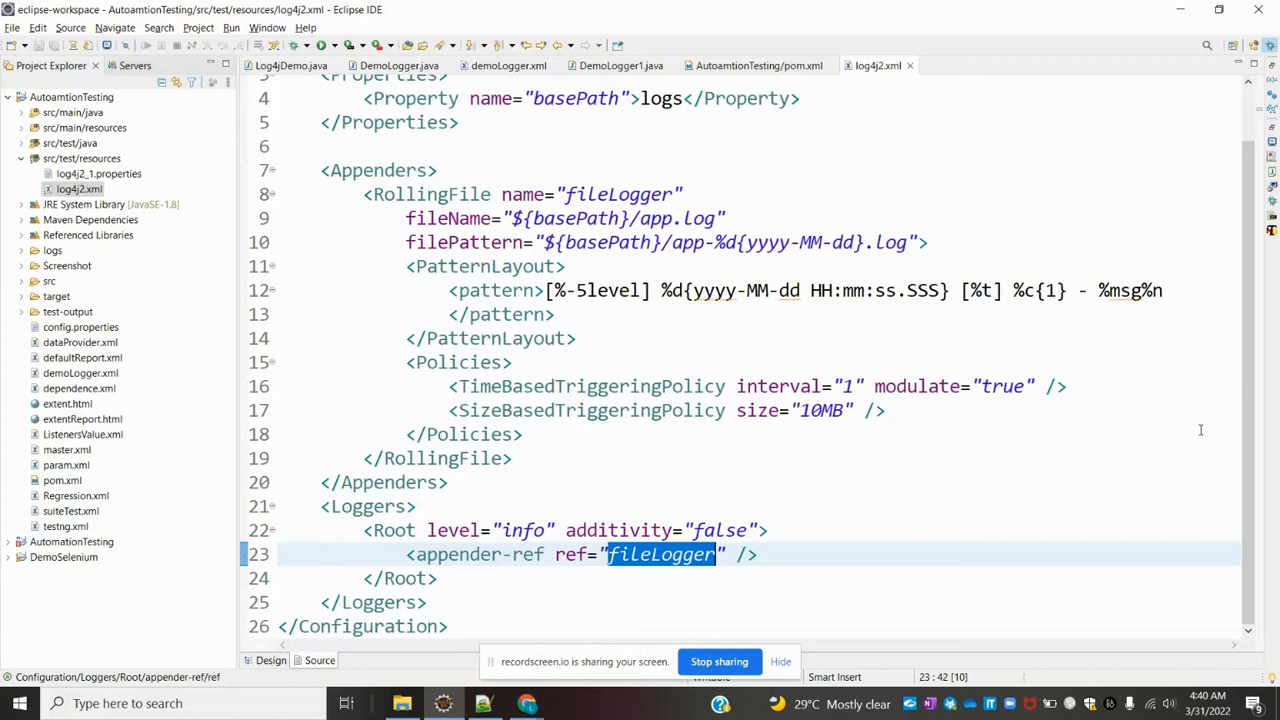
pyautogui.moveTo(888, 120)
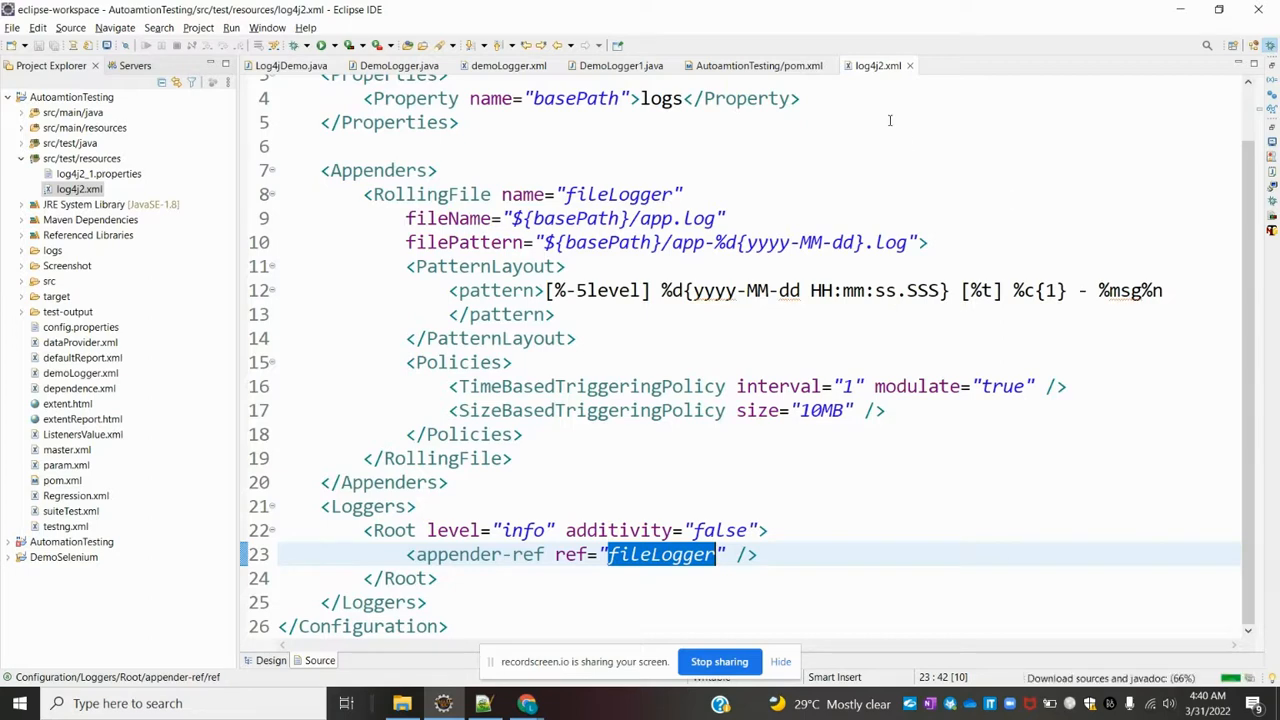
pyautogui.click(292, 64)
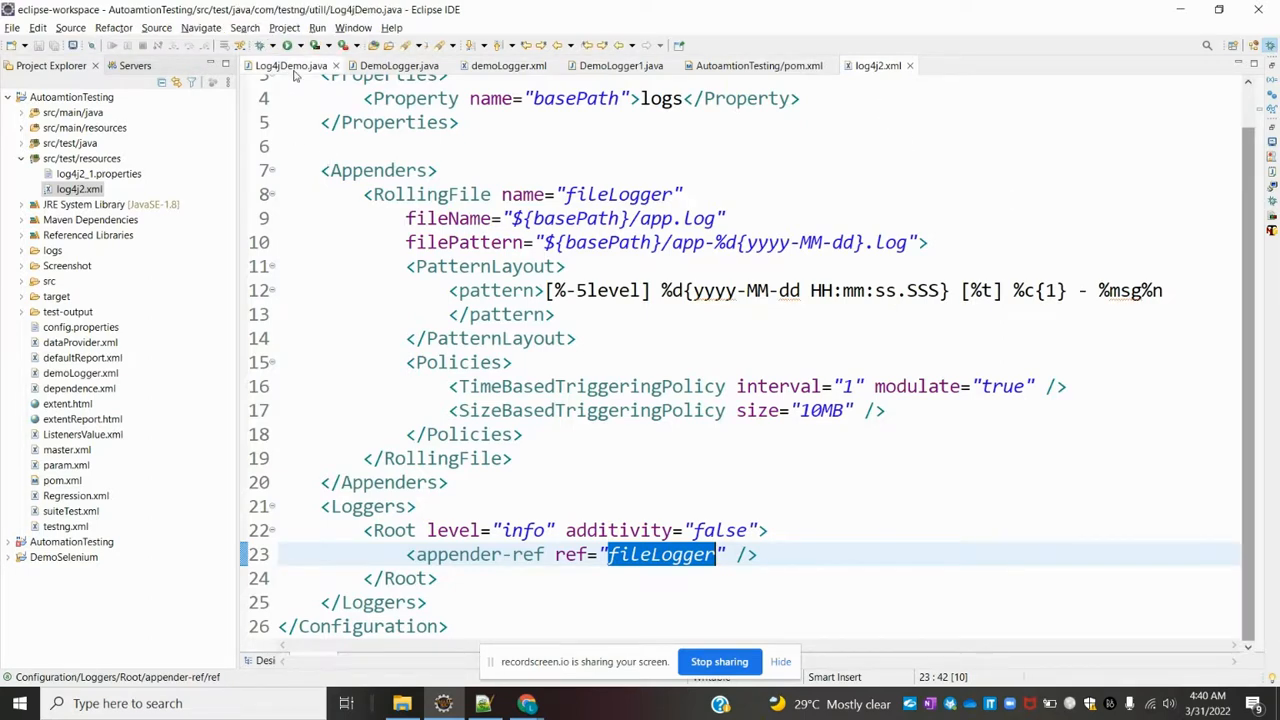
# Step: Run the Log4jDemo test and view the generated logs/app.log with INFO, WARN, ERROR and FATAL entries
pyautogui.click(292, 64)
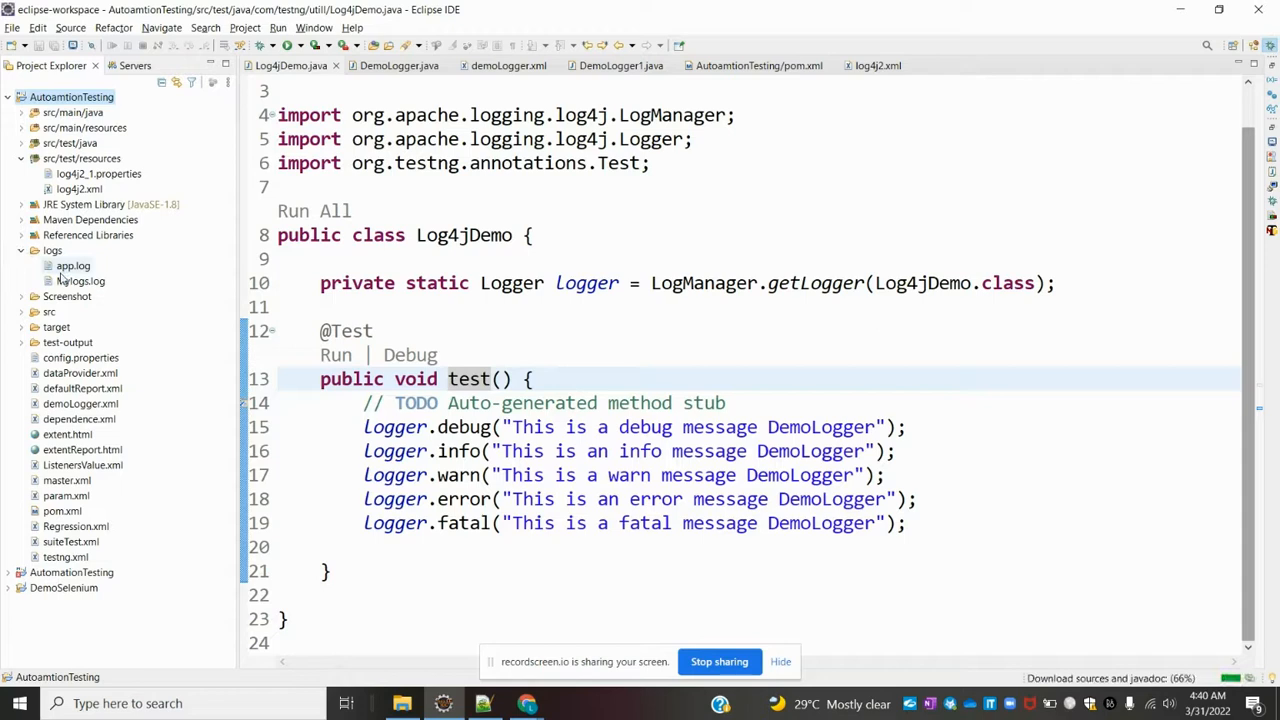
pyautogui.doubleClick(72, 264)
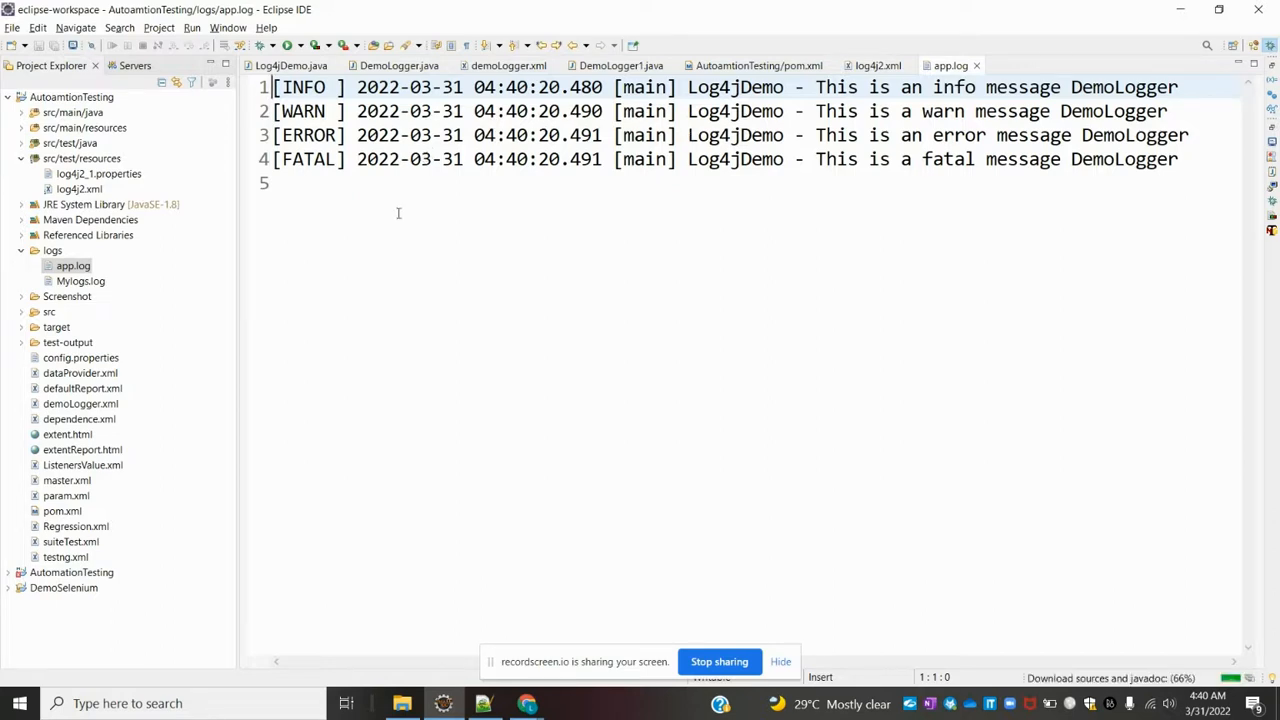
# Step: Compare the older Mylogs.log (with a debug entry) against app.log, then show log4j2.xml's info-level root logger
pyautogui.click(80, 280)
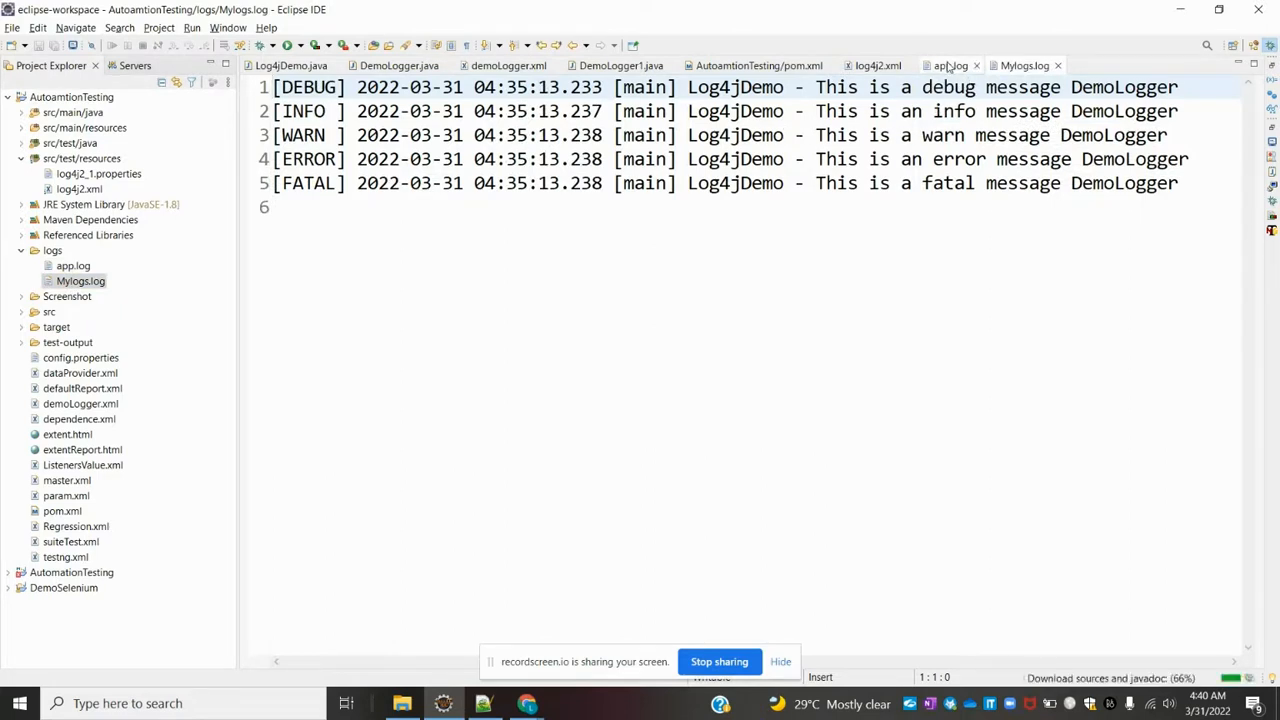
pyautogui.click(950, 64)
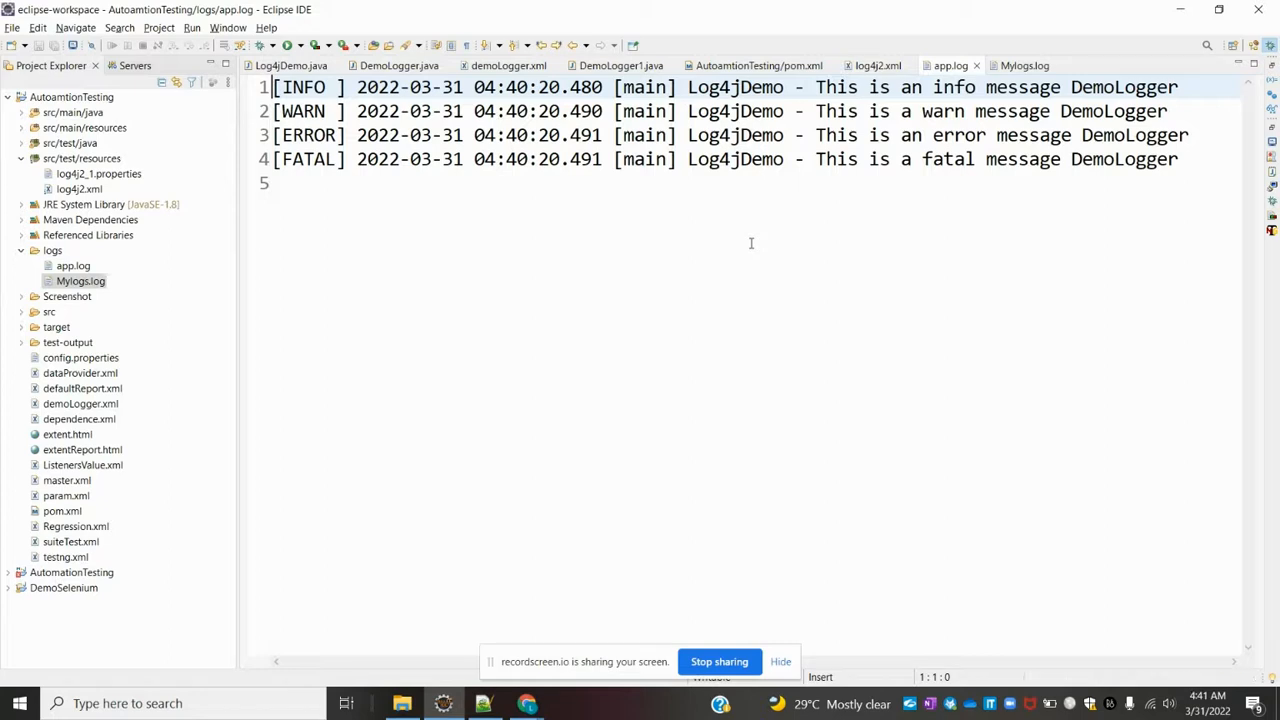
pyautogui.click(876, 64)
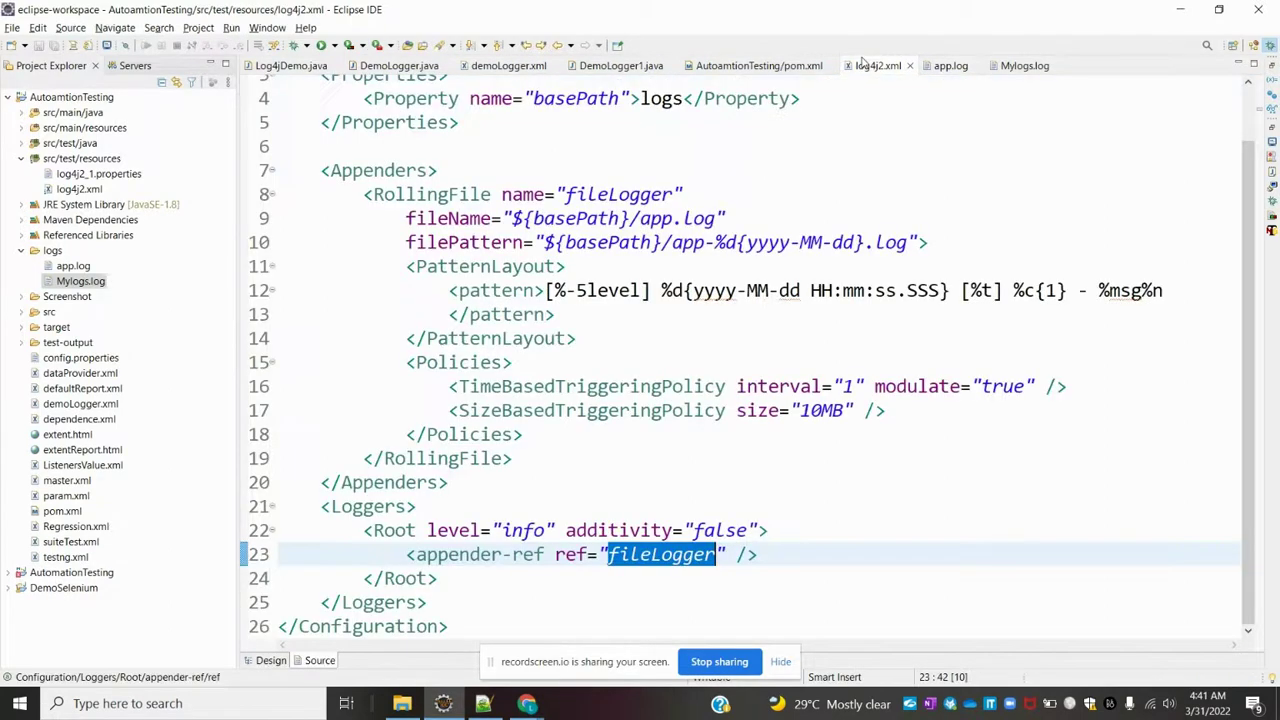